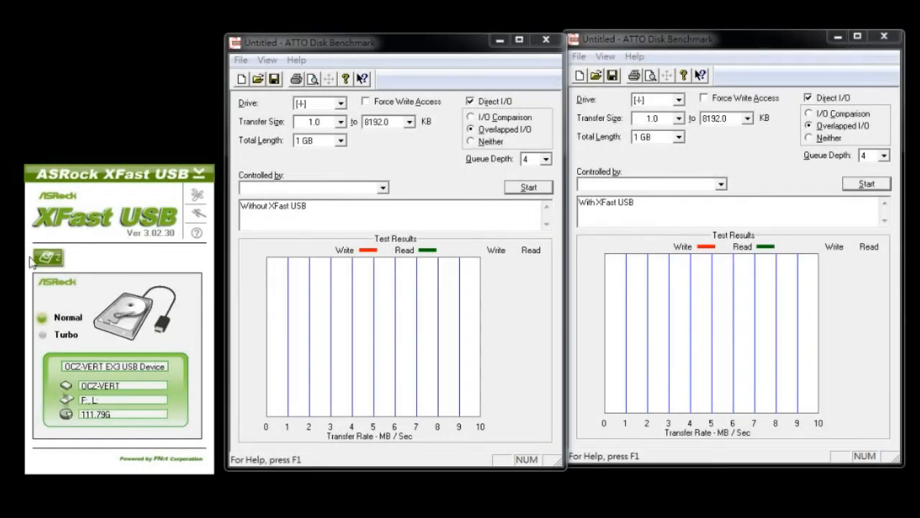
mouse_move(617, 55)
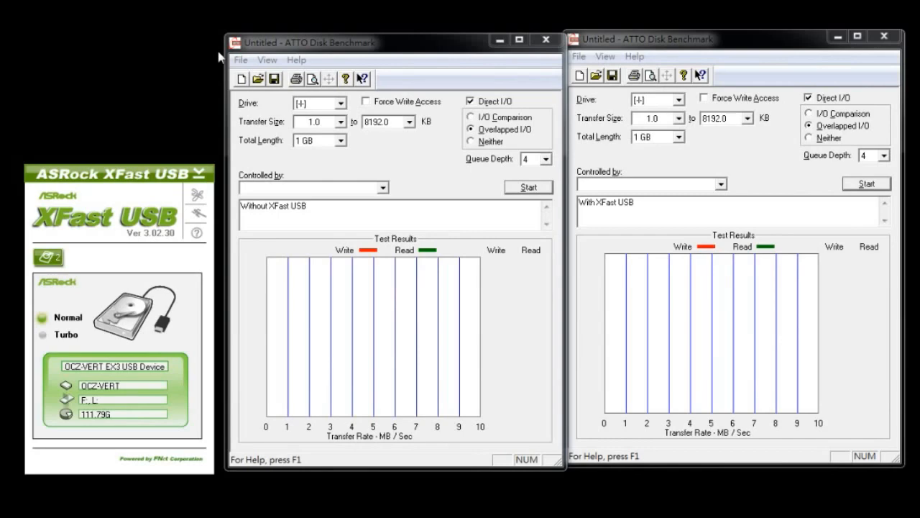
mouse_move(313, 181)
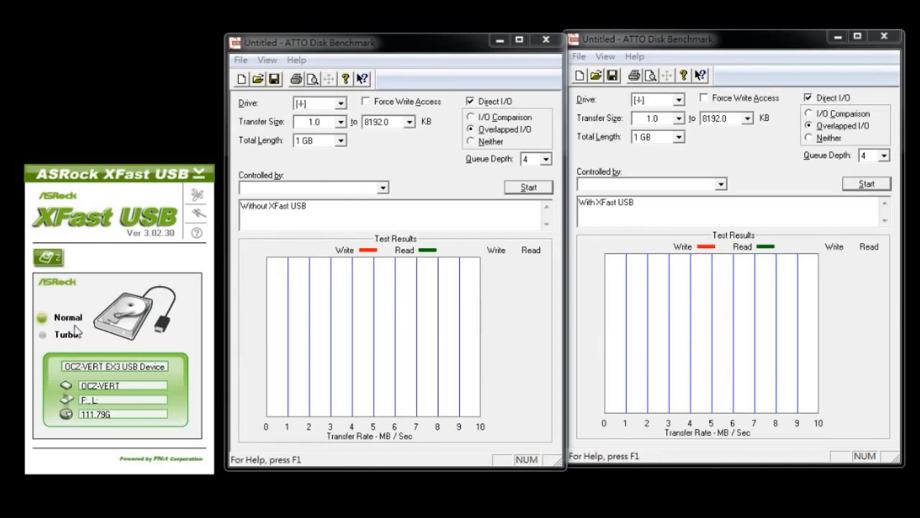
mouse_move(248, 138)
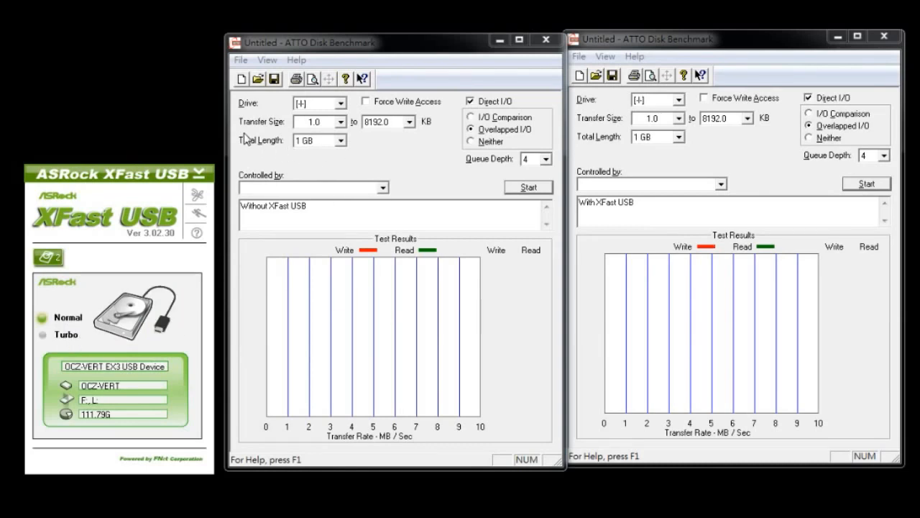
mouse_move(414, 138)
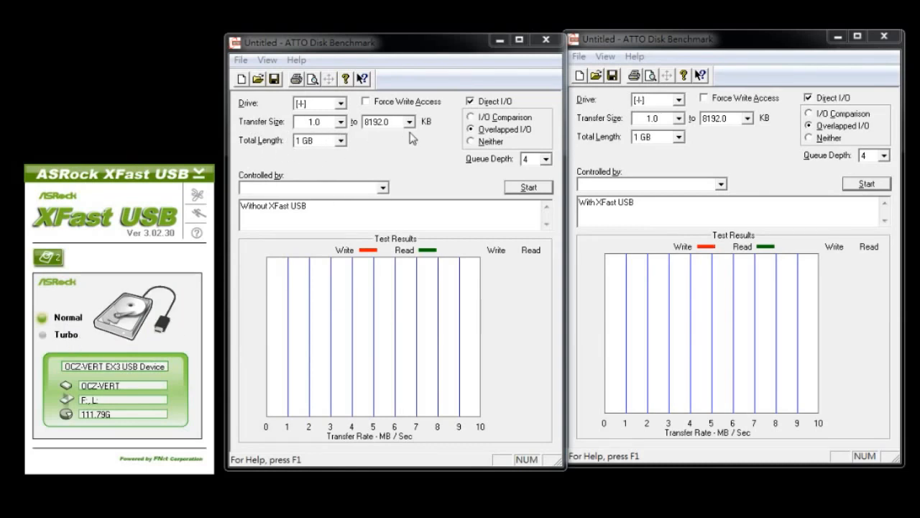
mouse_move(299, 165)
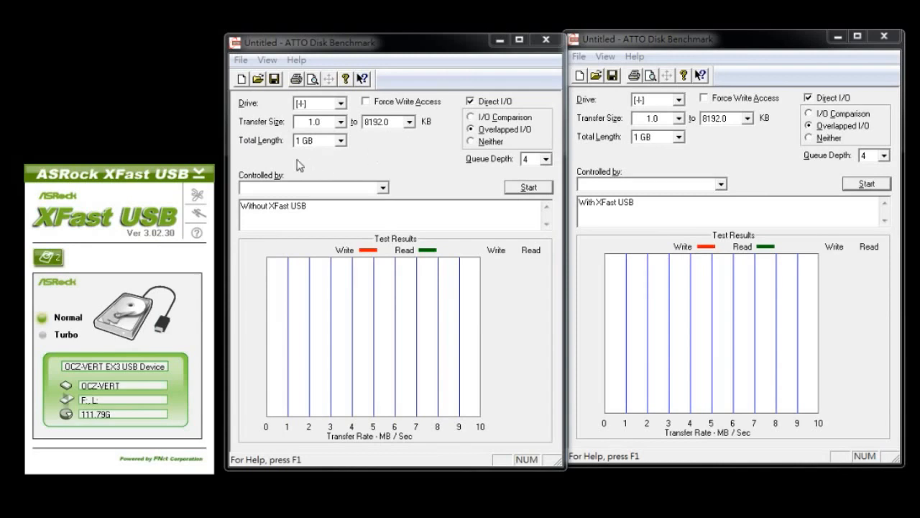
mouse_move(331, 161)
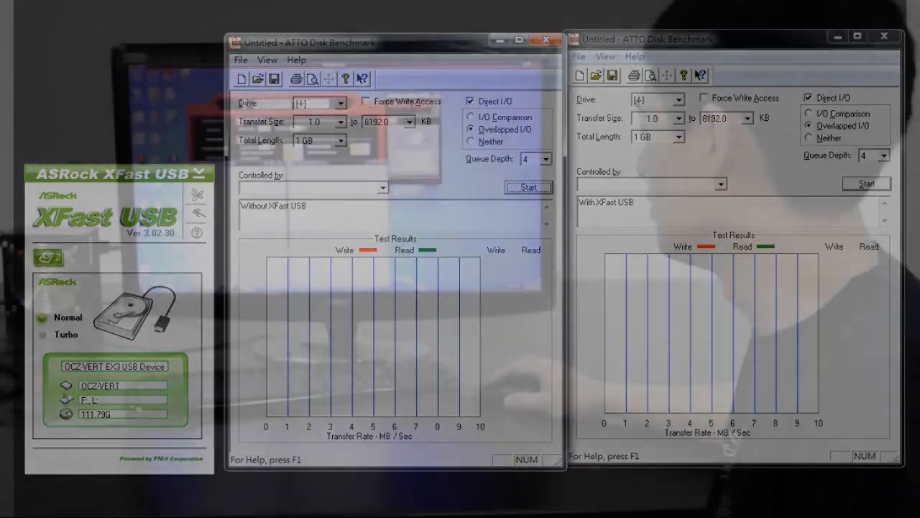
Run the ATTO test in the Without XFast USB window, then set XFast USB to Turbo mode
left_click(528, 187)
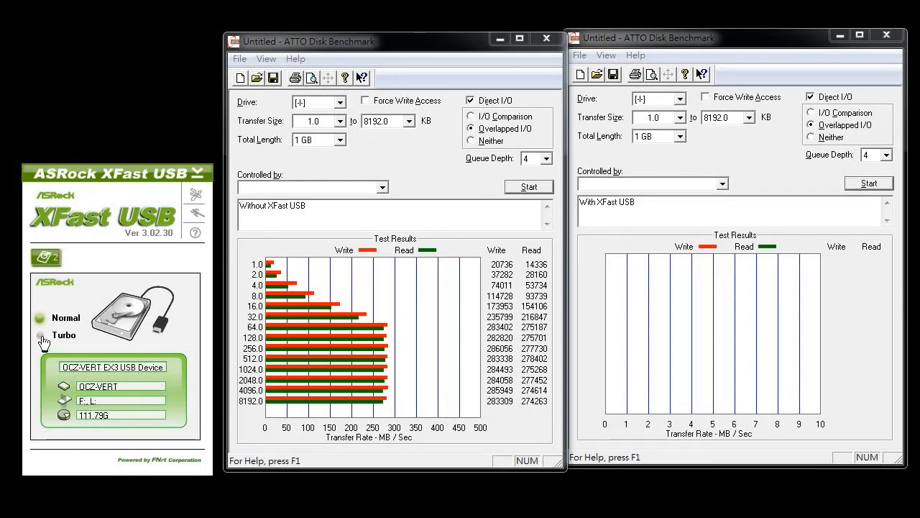
left_click(40, 338)
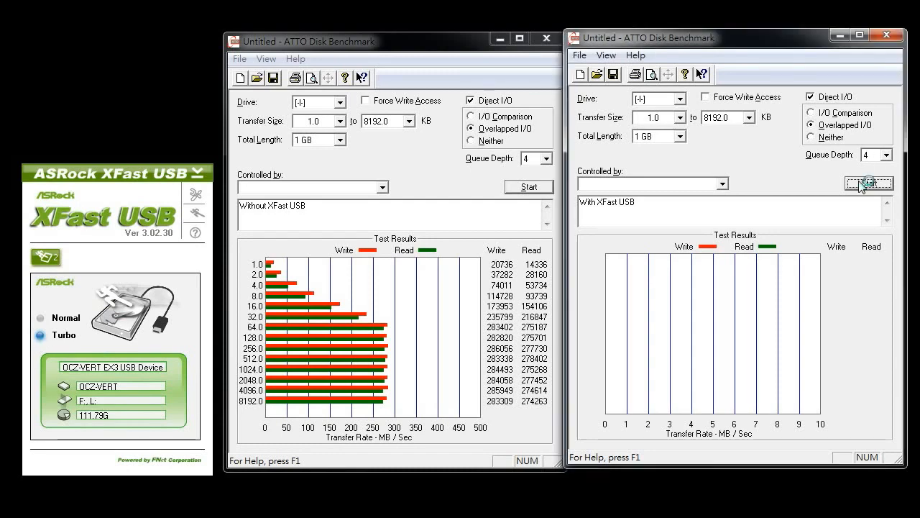
Run the ATTO test in the With XFast USB window to fill its results chart
left_click(869, 187)
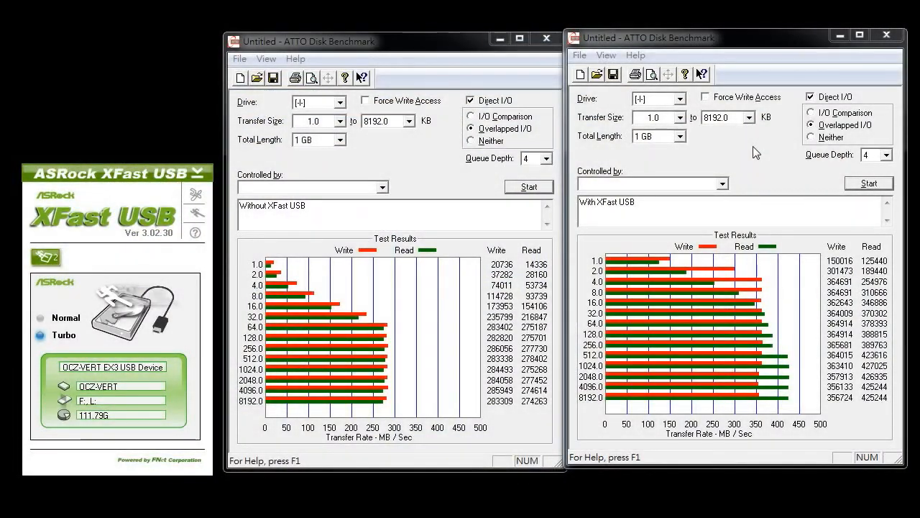
mouse_move(402, 251)
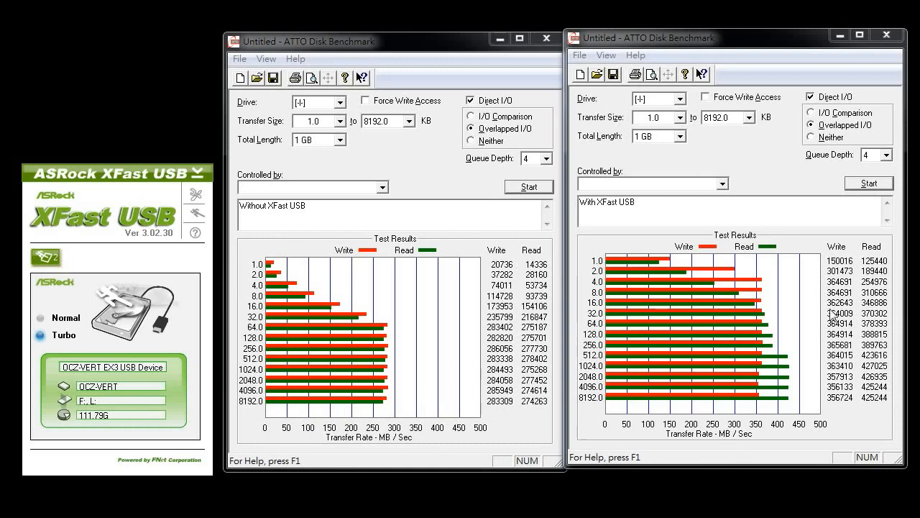
mouse_move(765, 432)
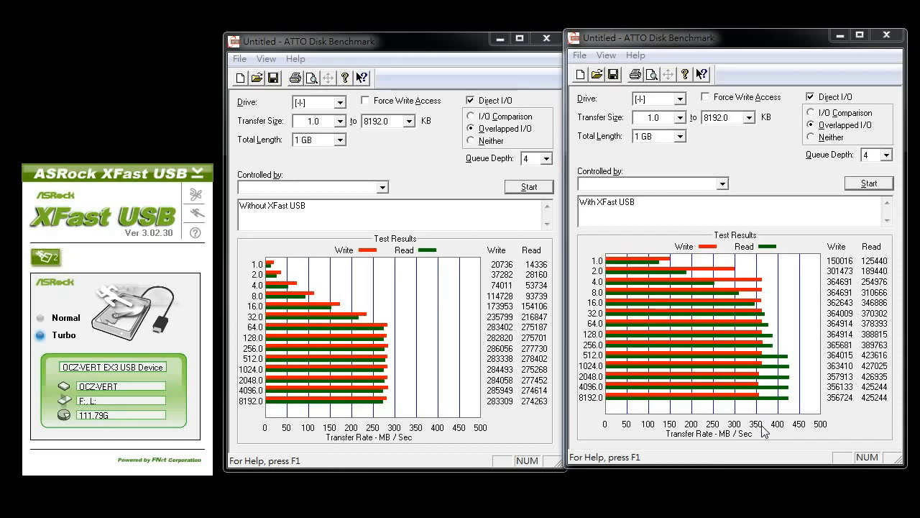
mouse_move(733, 298)
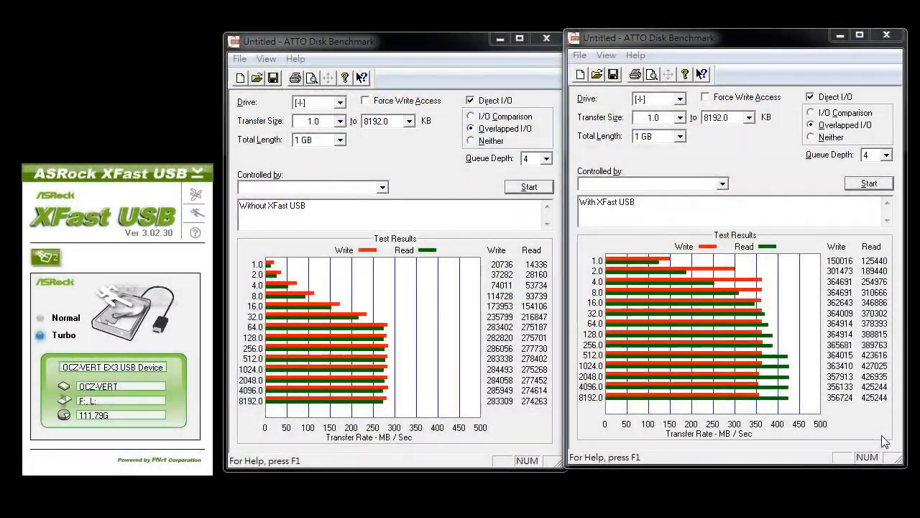
mouse_move(774, 321)
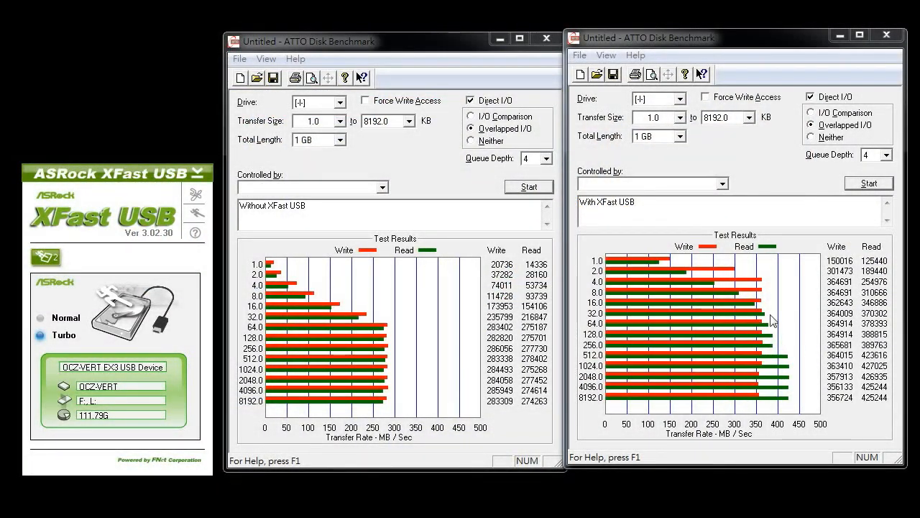
mouse_move(841, 401)
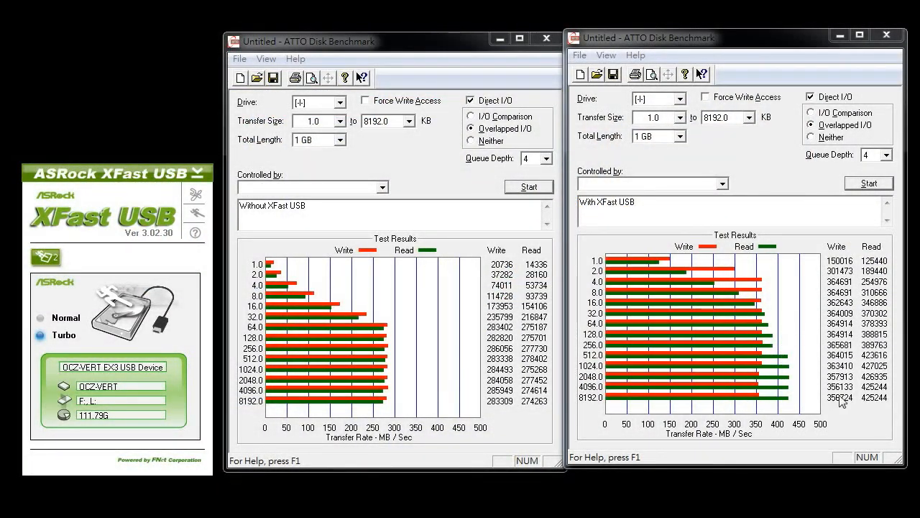
mouse_move(841, 428)
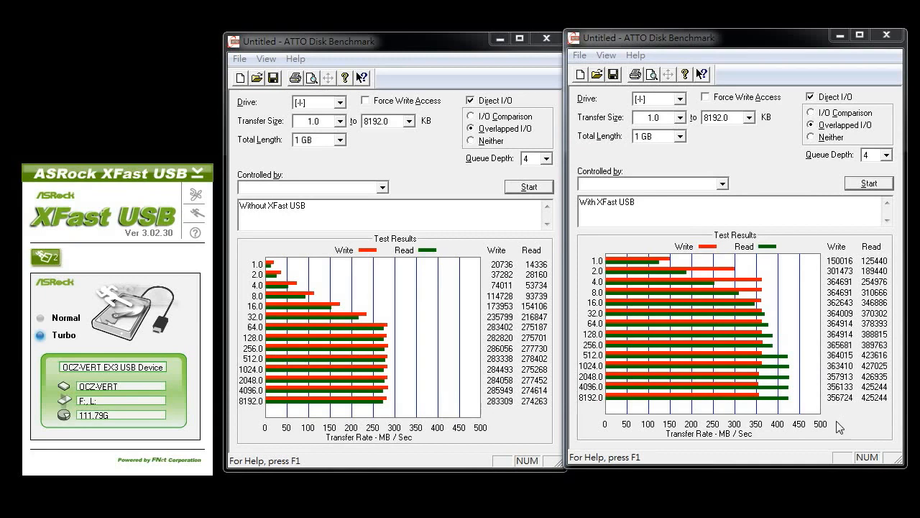
mouse_move(797, 432)
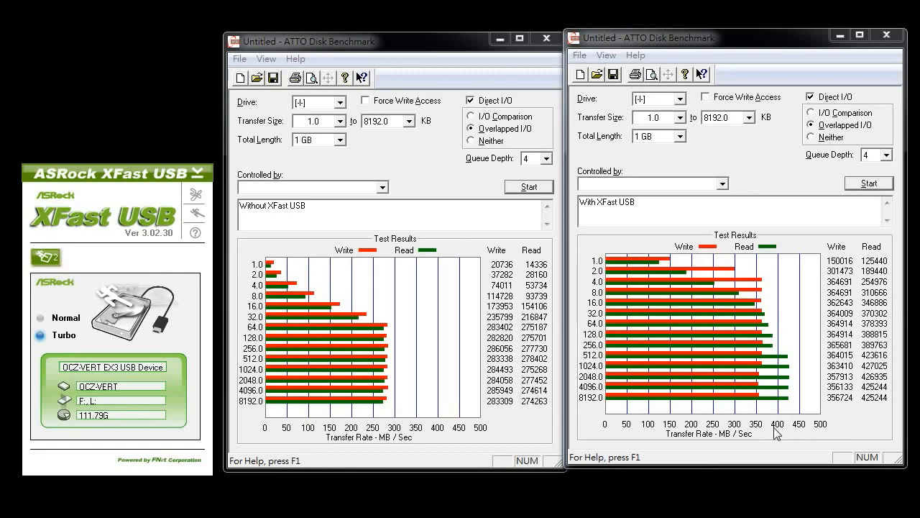
mouse_move(790, 435)
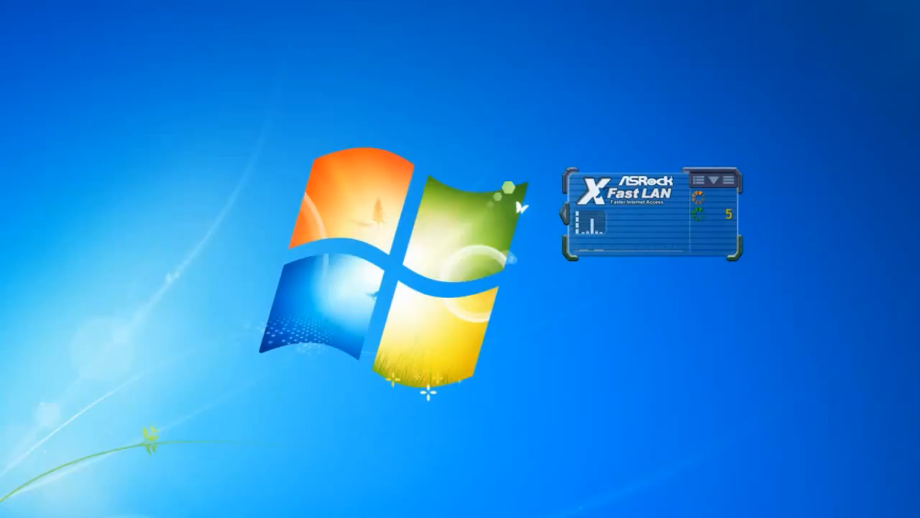
Launch the XFast LAN settings window from the gadget's Options menu, landing on Preferences
right_click(640, 209)
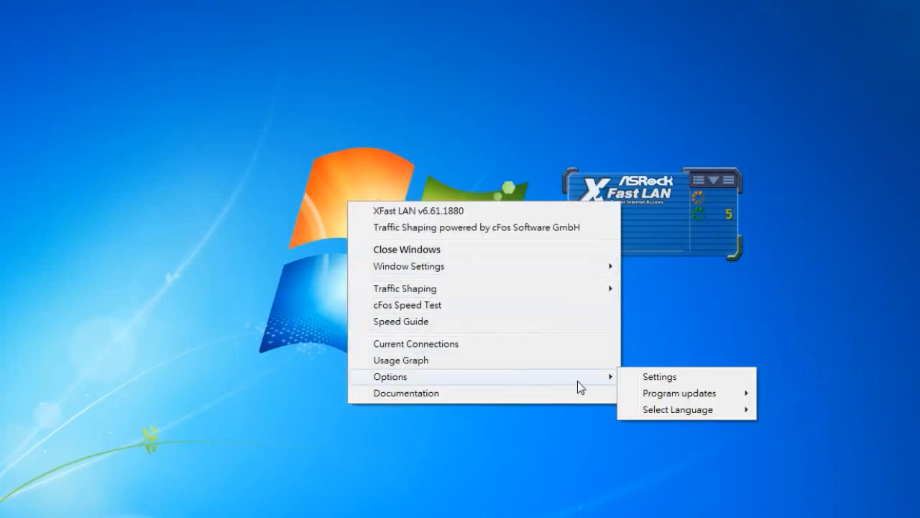
left_click(658, 376)
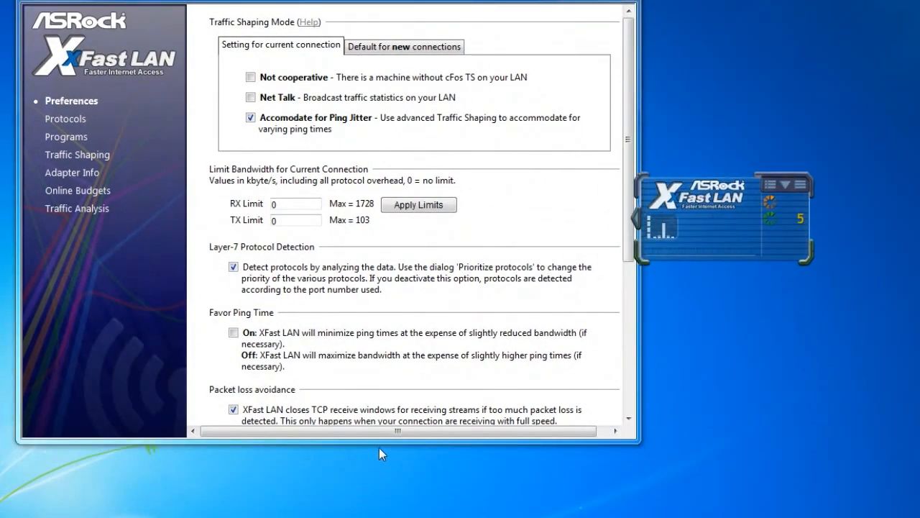
Show the Games list under the Programs prioritizing section
left_click(66, 137)
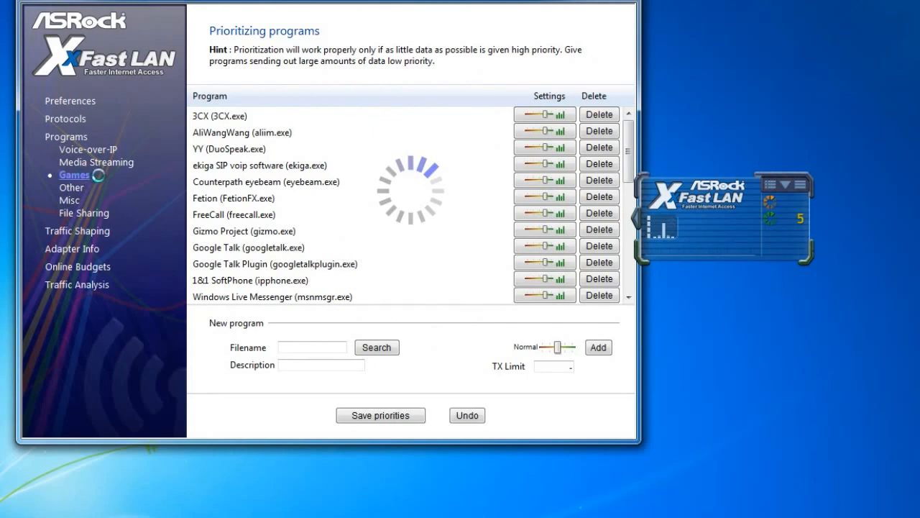
left_click(75, 175)
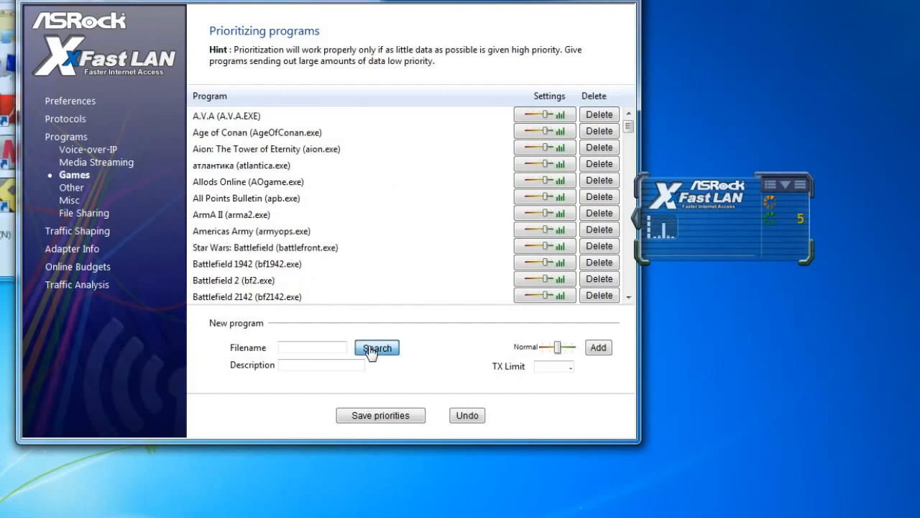
Browse for and select diablo3.exe as the new program file to prioritize
left_click(376, 347)
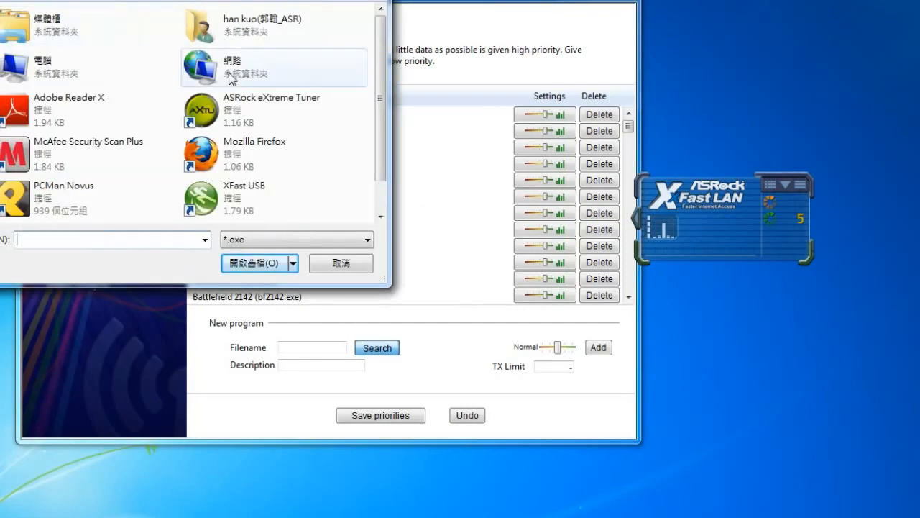
scroll("down", 3)
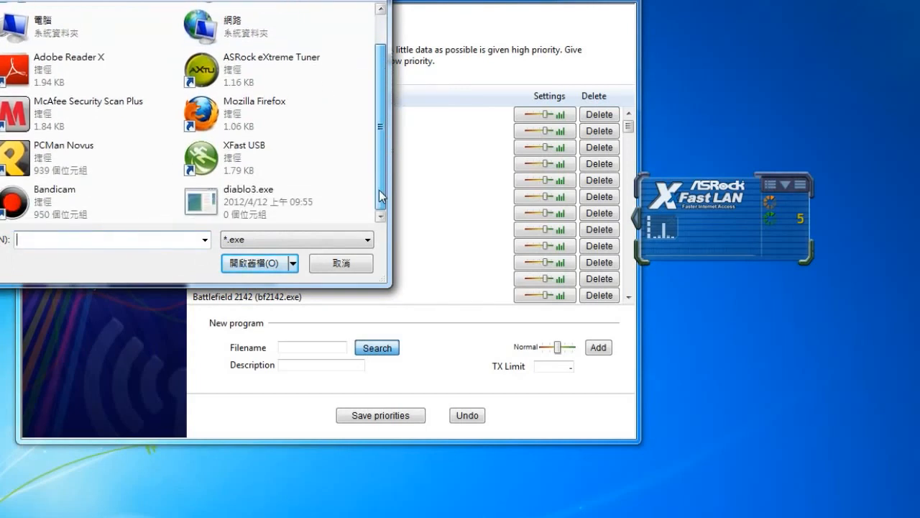
mouse_move(276, 208)
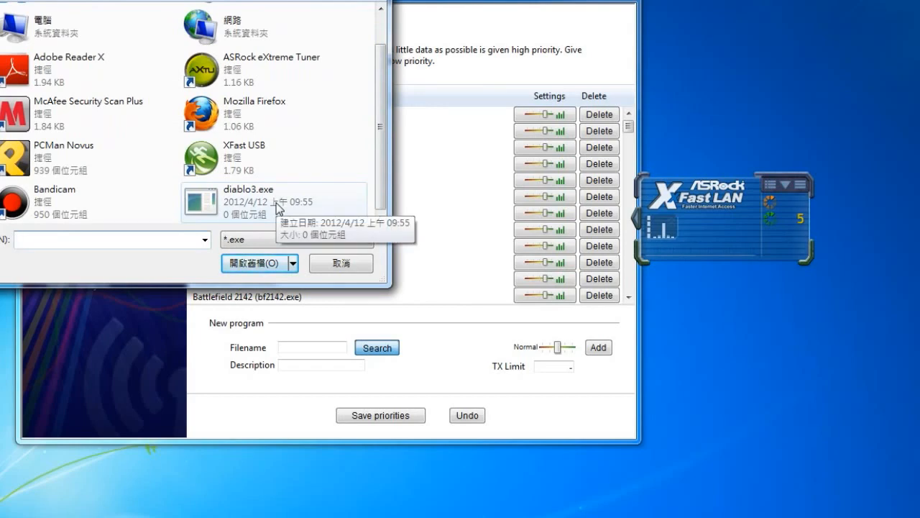
left_click(247, 201)
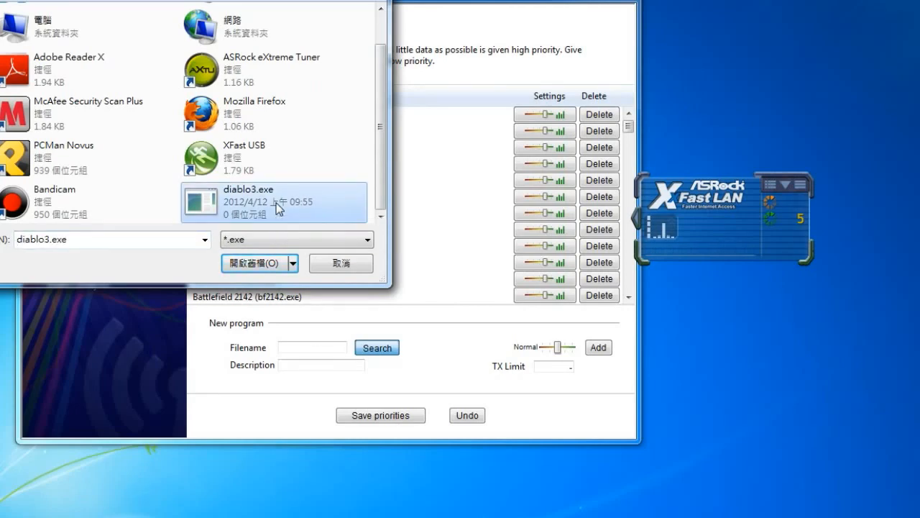
left_click(253, 262)
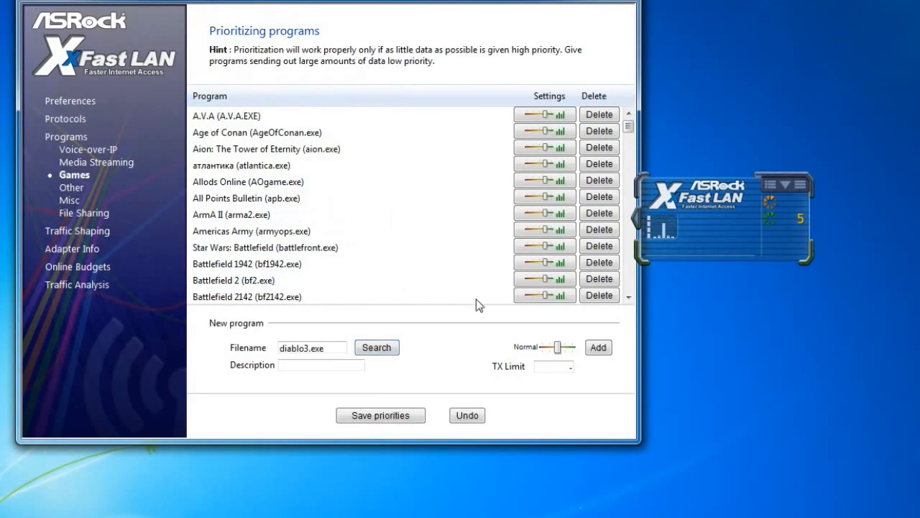
Add diablo3.exe with Higher priority and confirm it at the end of the games list
left_click_drag(552, 347, 572, 346)
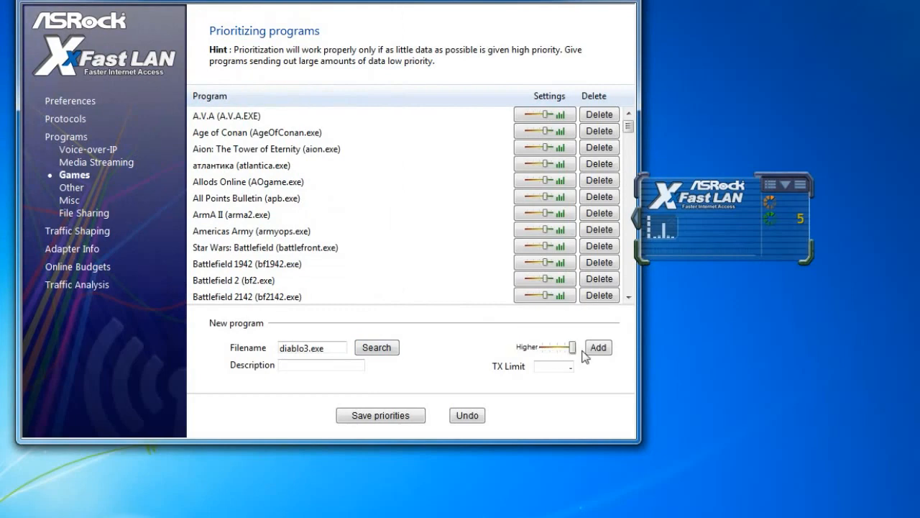
left_click(598, 347)
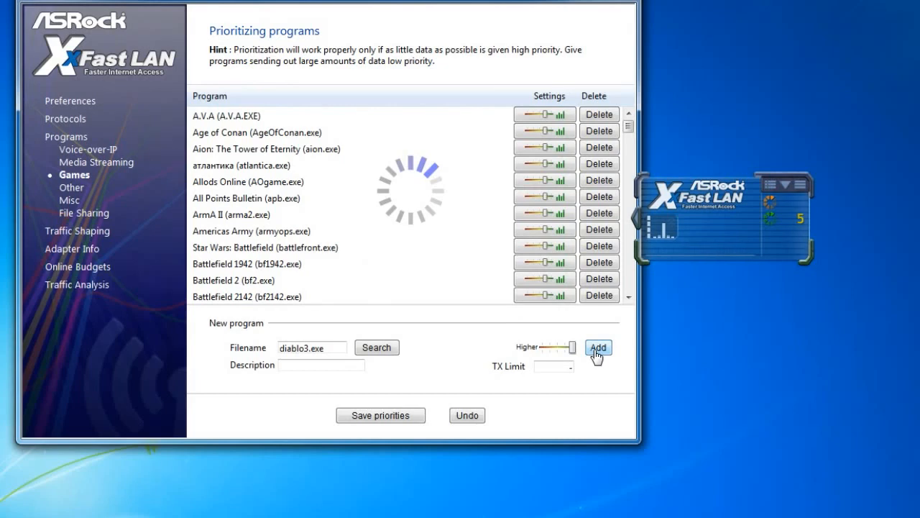
left_click(599, 346)
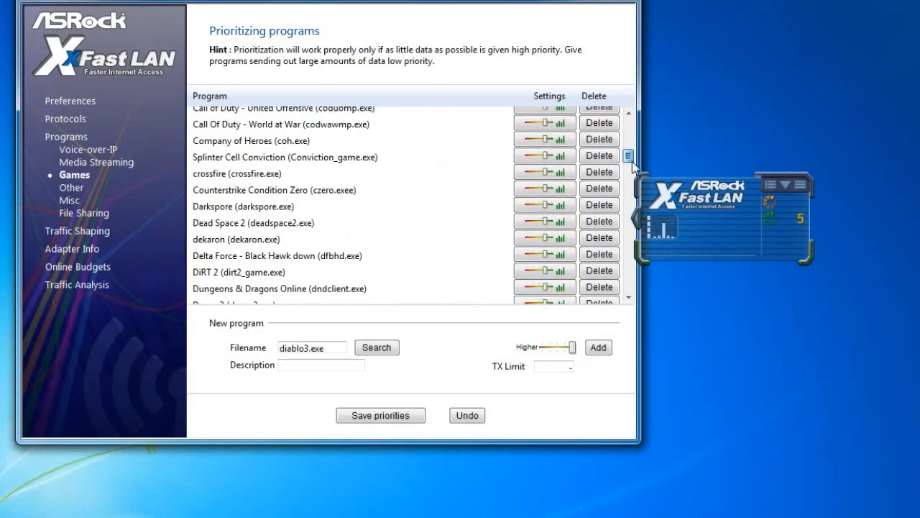
scroll("down", 3)
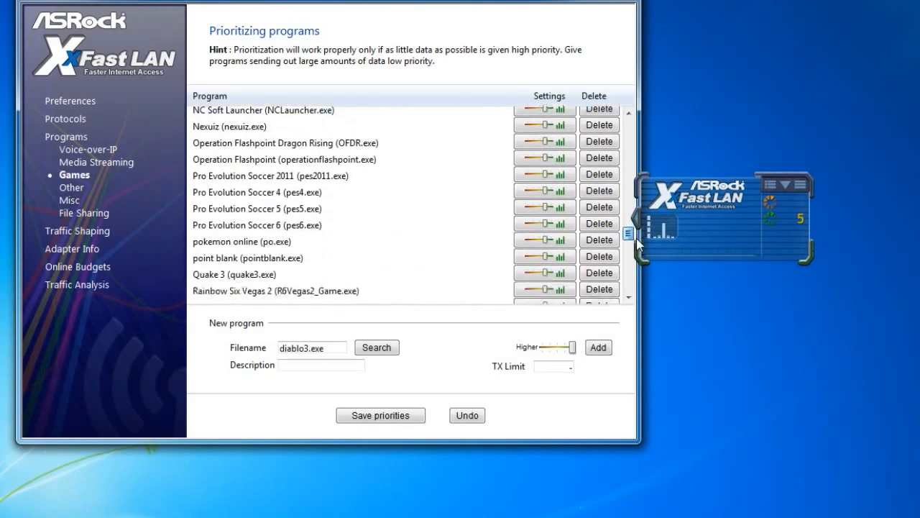
scroll("down", 3)
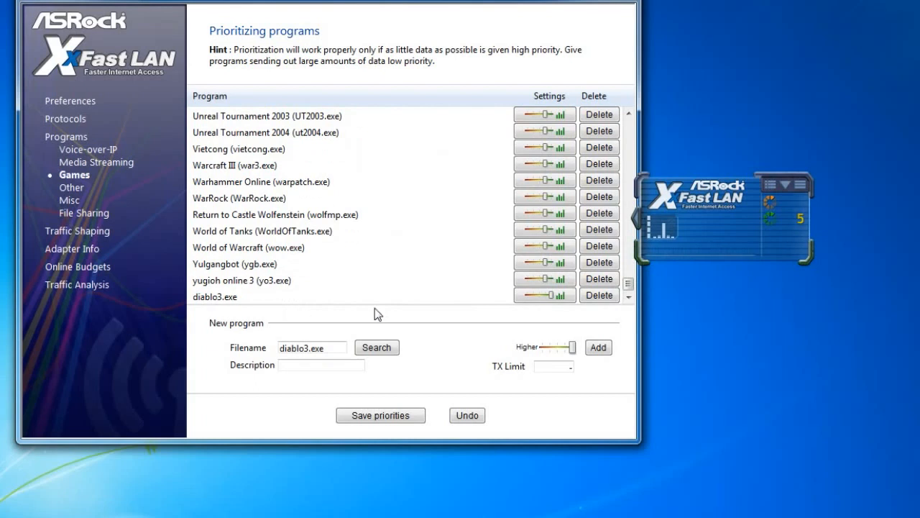
mouse_move(455, 371)
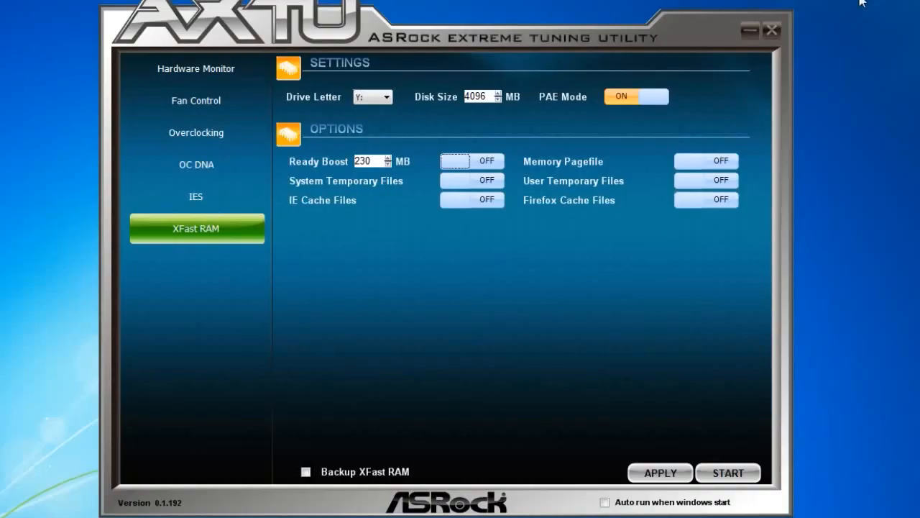
mouse_move(246, 58)
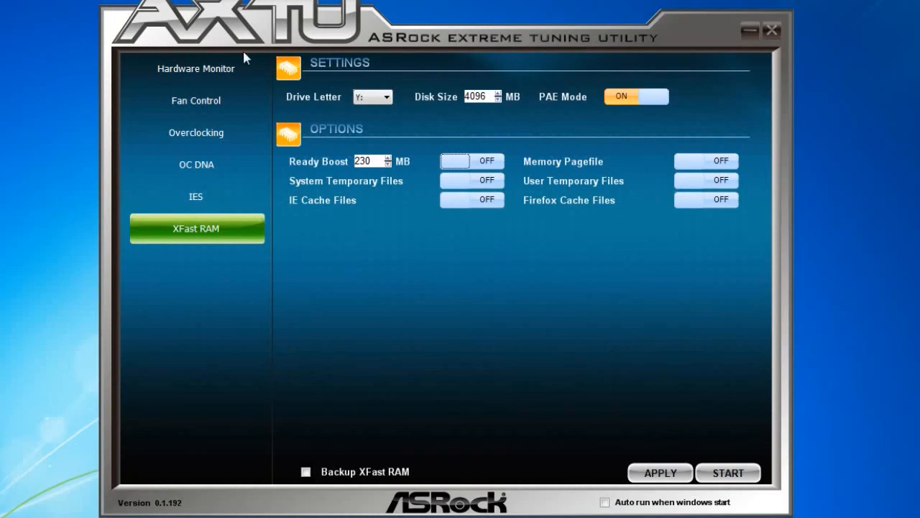
mouse_move(636, 3)
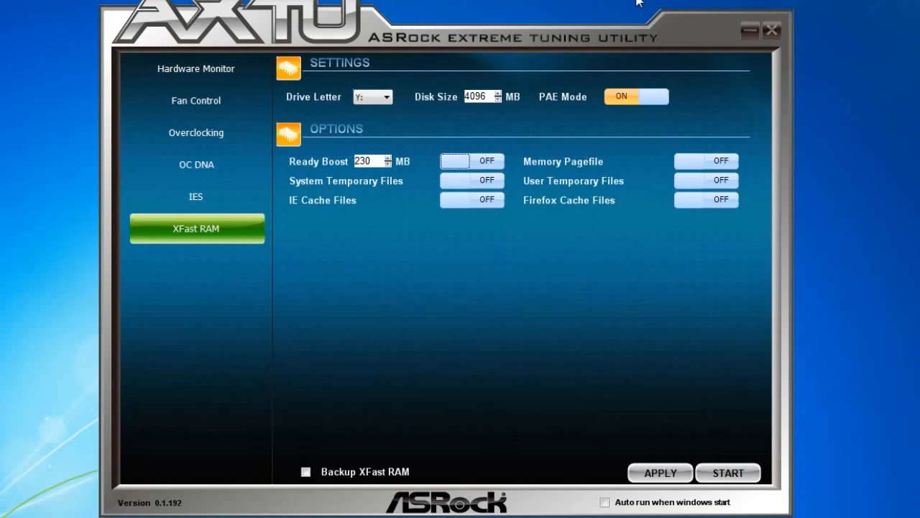
mouse_move(224, 233)
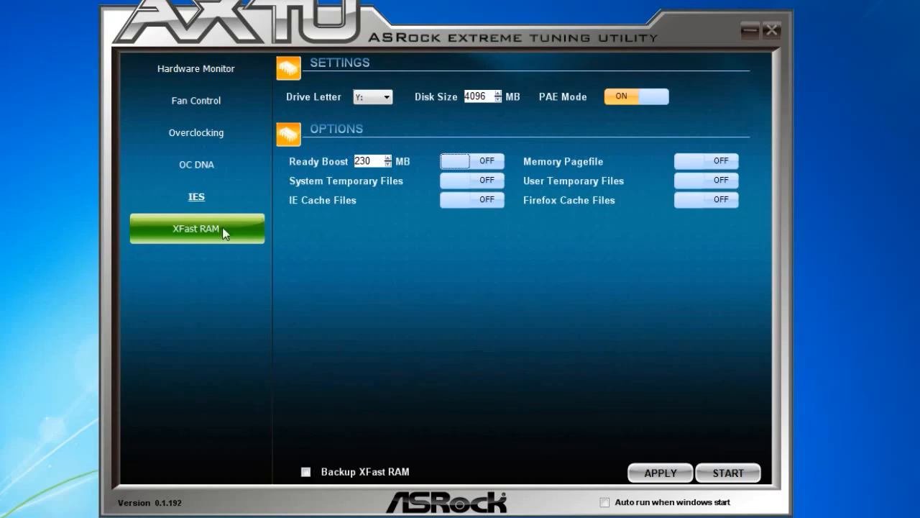
mouse_move(410, 117)
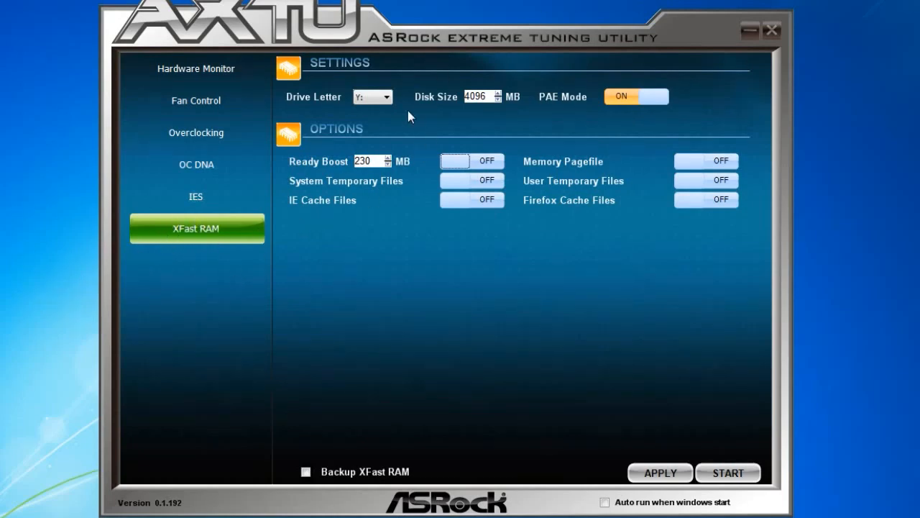
Choose Y: as the XFast RAM drive letter, keeping the 4096 MB disk size
left_click(387, 97)
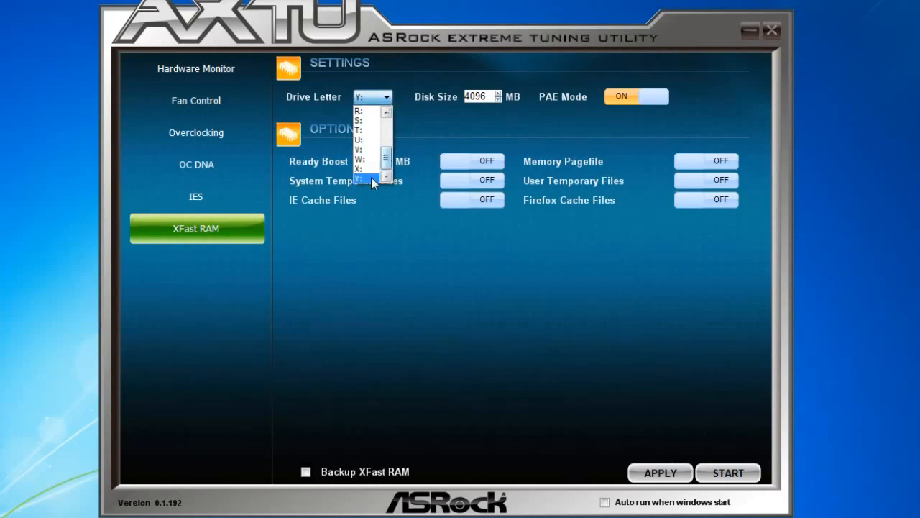
left_click(373, 177)
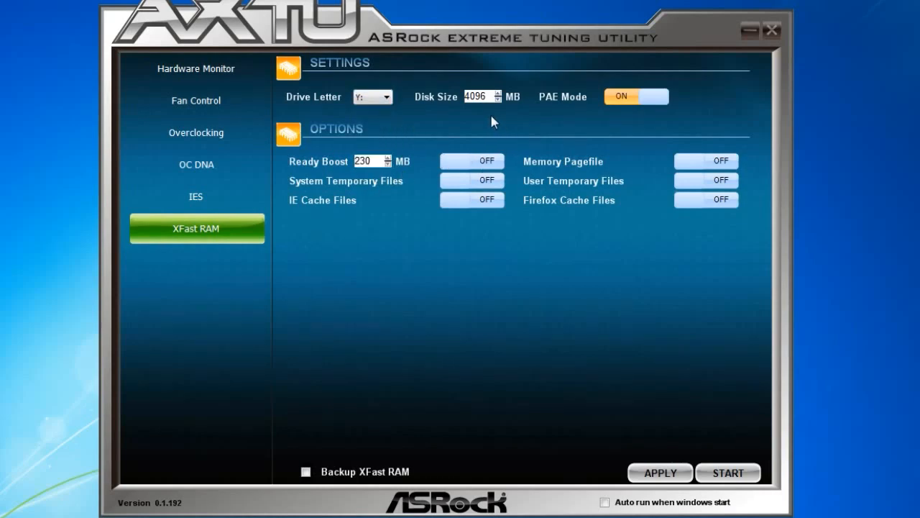
mouse_move(428, 108)
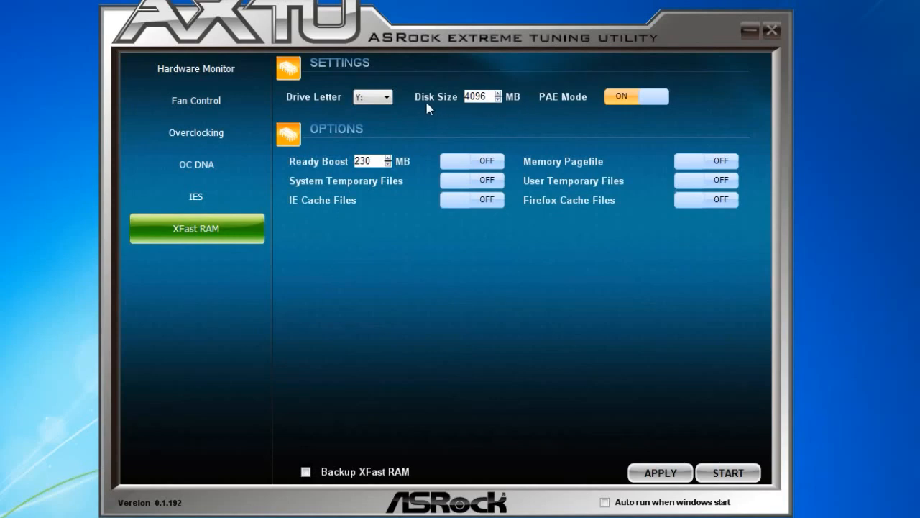
mouse_move(454, 117)
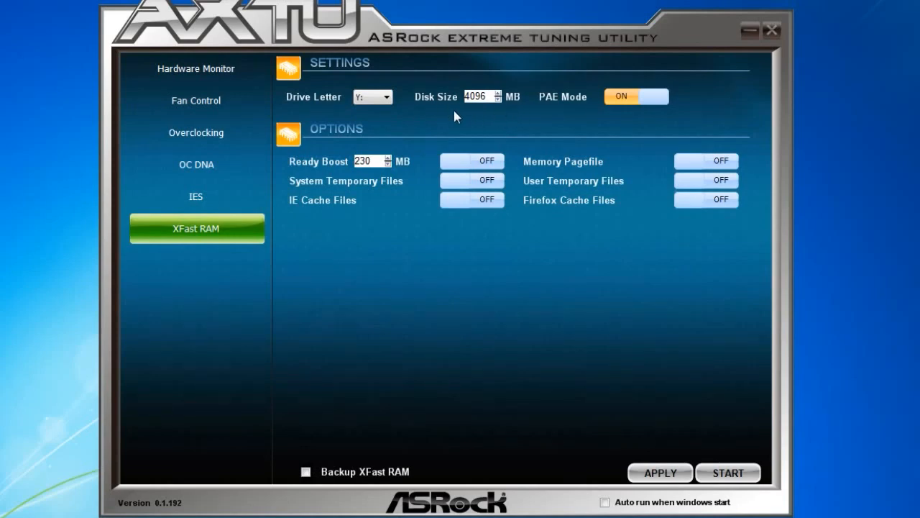
mouse_move(524, 115)
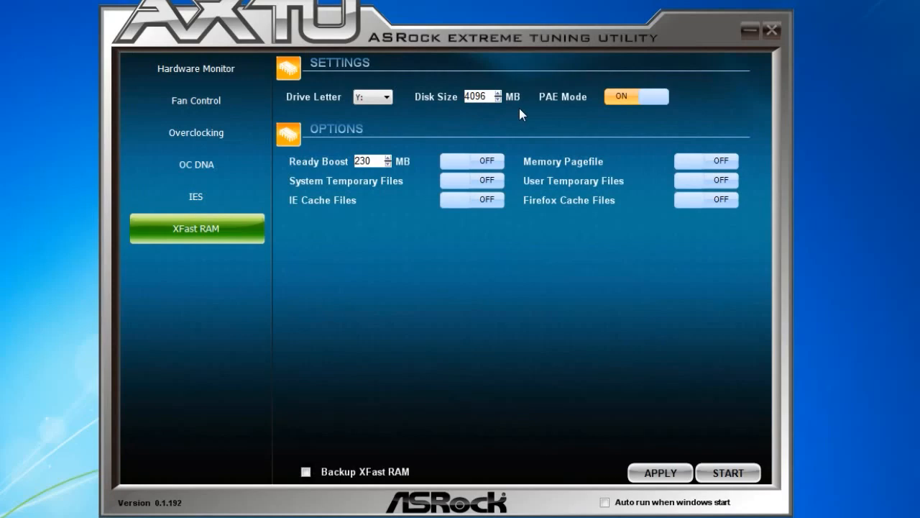
mouse_move(459, 165)
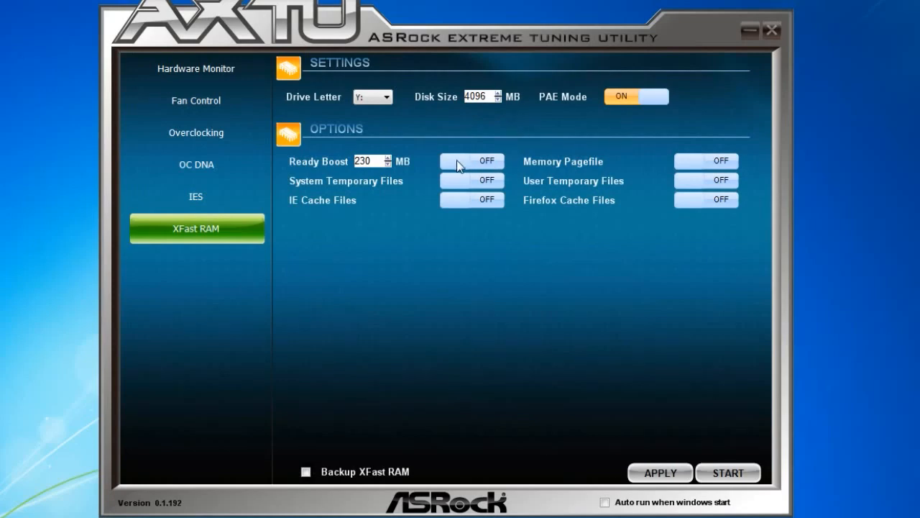
Switch Ready Boost, System Temporary Files, IE Cache and Firefox Cache options to ON
left_click(471, 161)
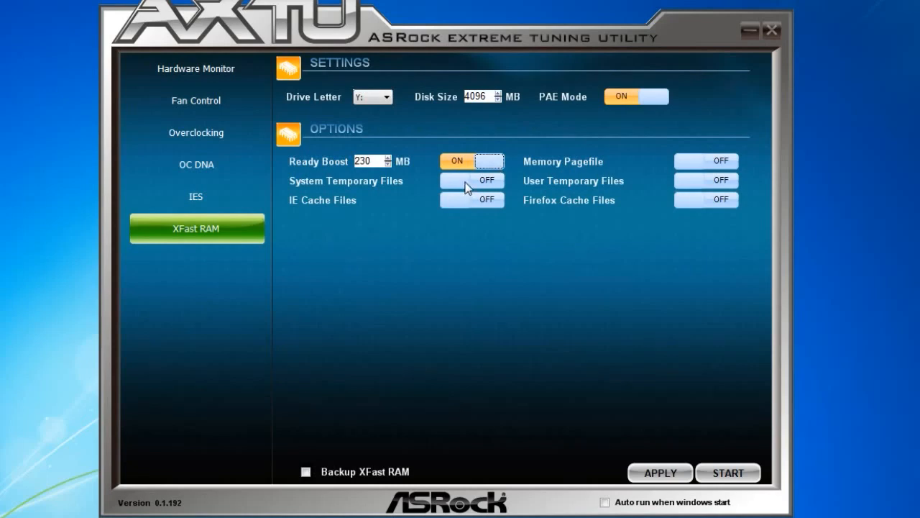
left_click(472, 182)
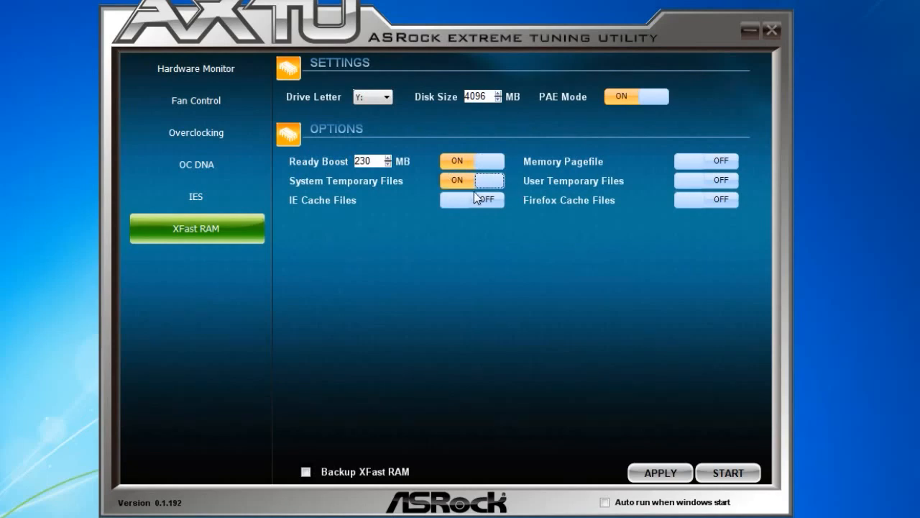
left_click(471, 199)
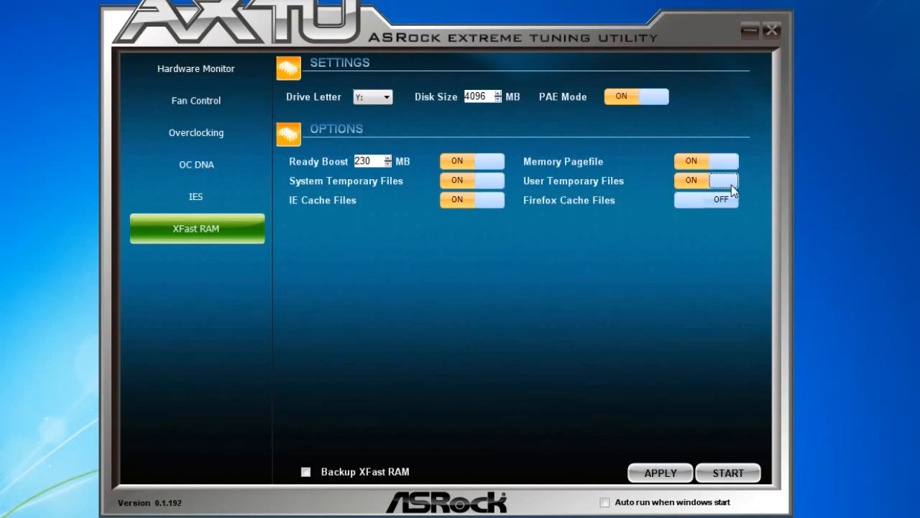
left_click(706, 200)
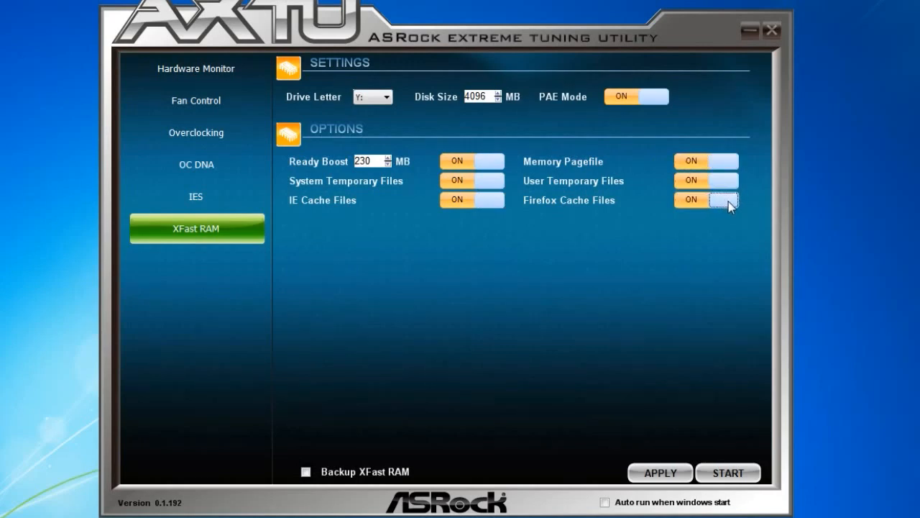
mouse_move(658, 473)
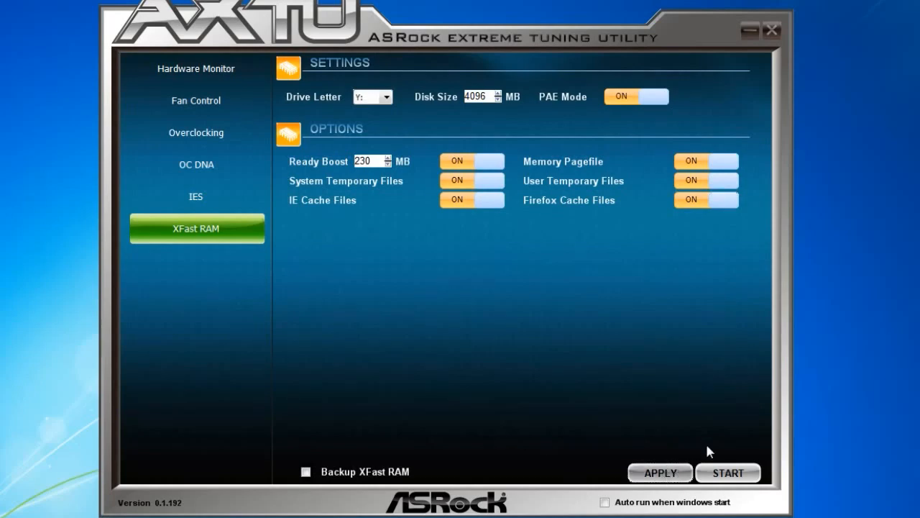
mouse_move(727, 472)
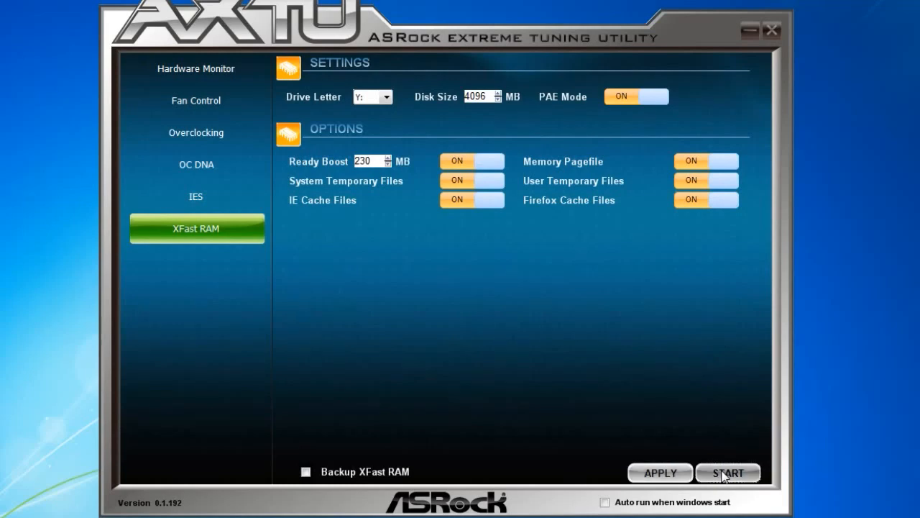
Start the XFast RAM drive so AXTU reports a restart is required
left_click(728, 471)
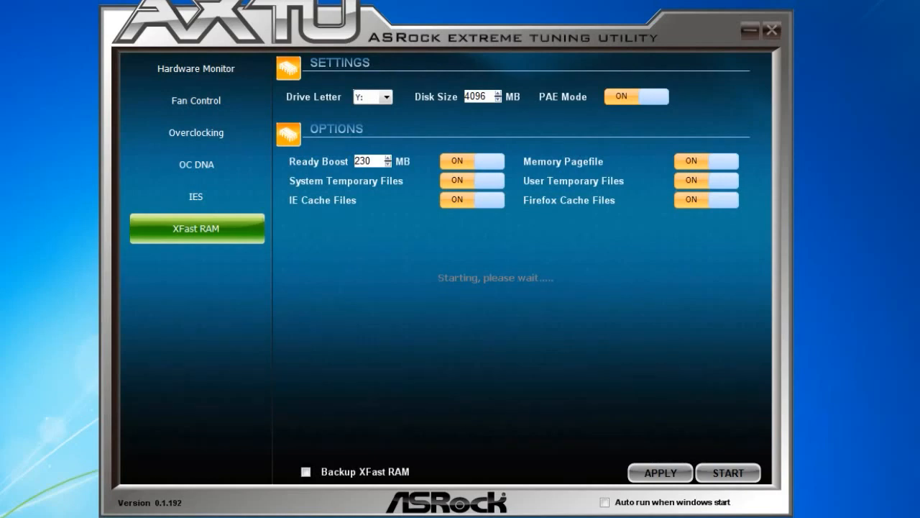
left_click(728, 472)
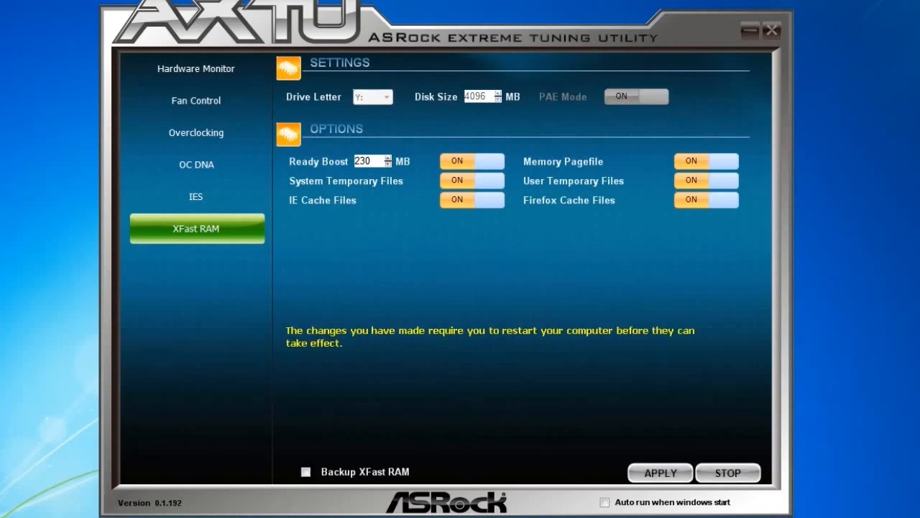
mouse_move(581, 400)
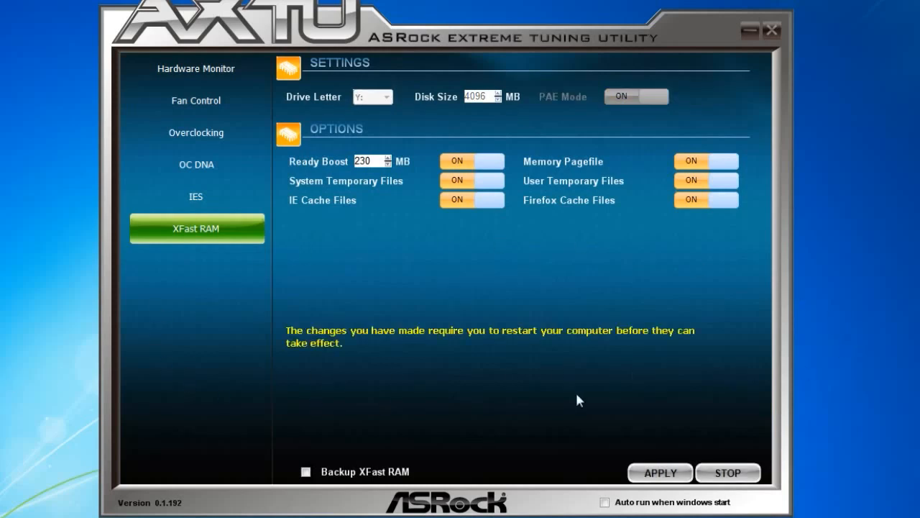
mouse_move(231, 365)
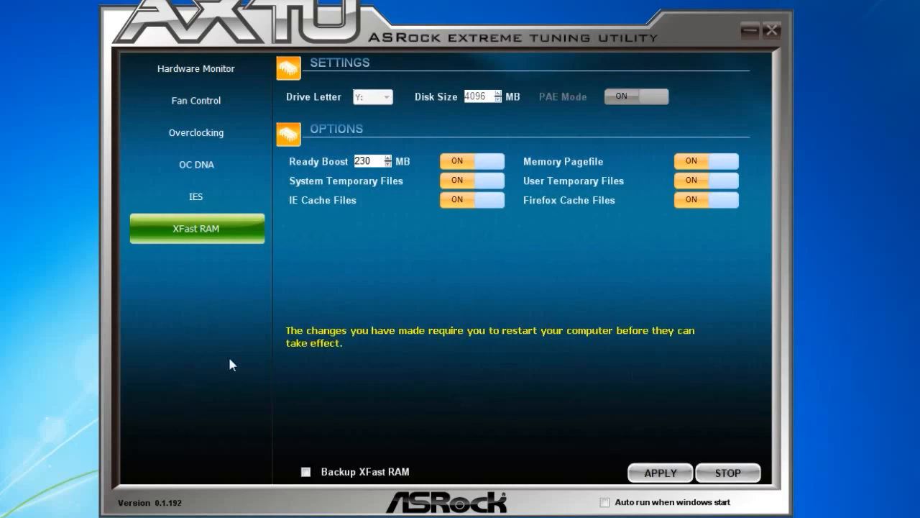
mouse_move(493, 282)
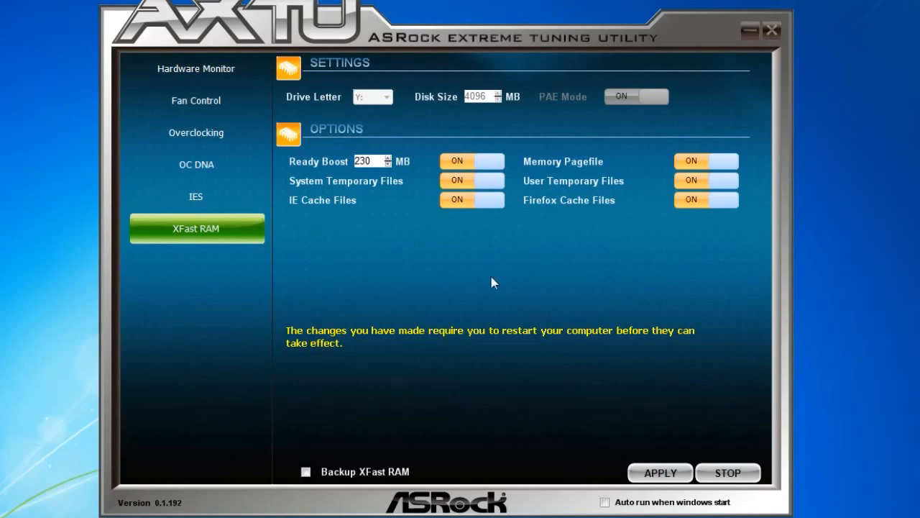